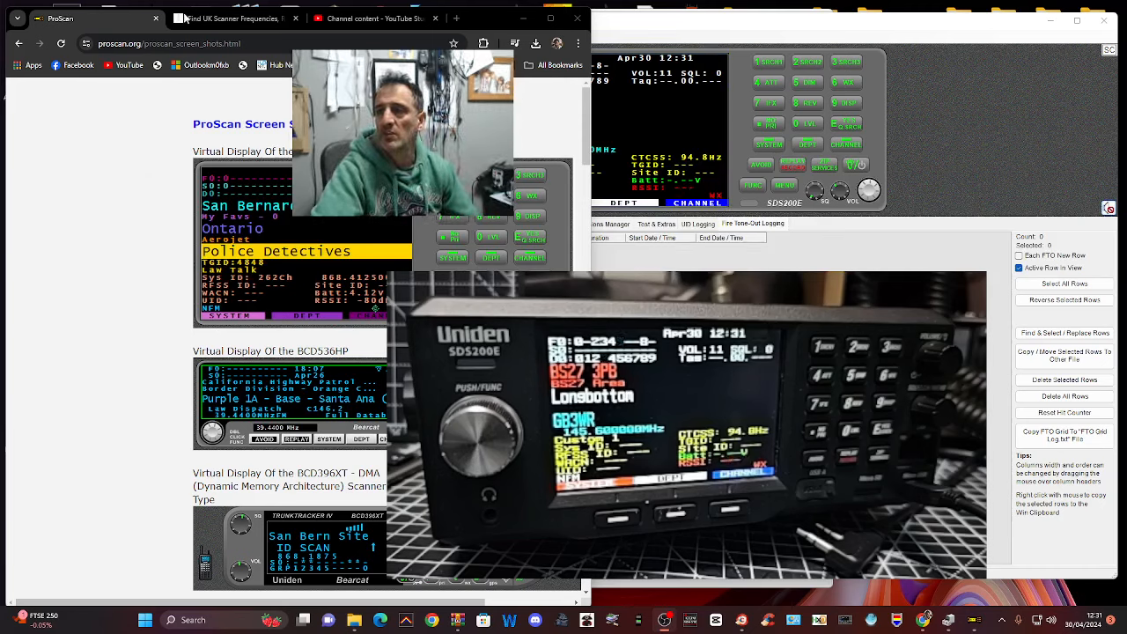
- Bring the ProScan window into focus to work on the scanner display
left_click(238, 18)
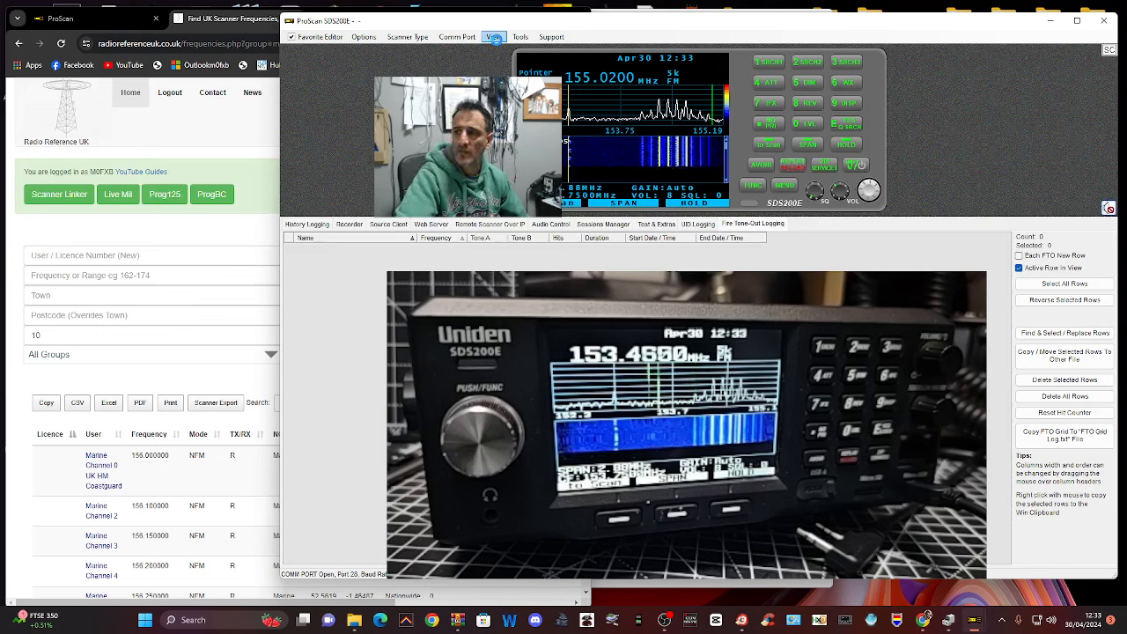
- Switch ProScan's scanner display to full-screen view
left_click(494, 36)
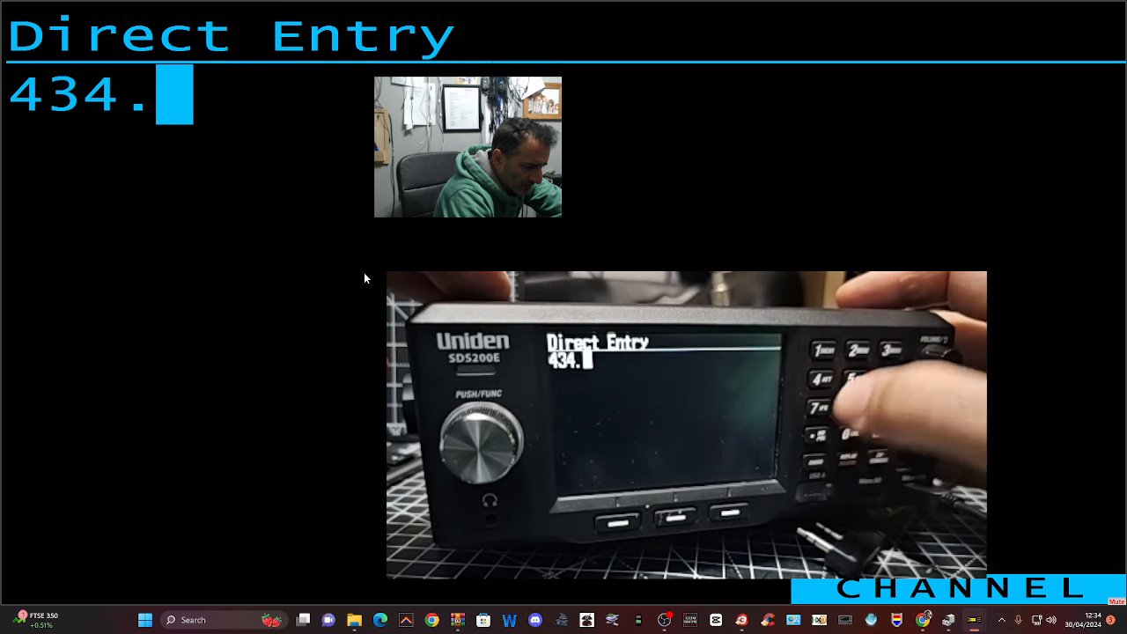
- Clear the 434 entry and begin a fresh Direct Entry starting with 1
left_click(835, 379)
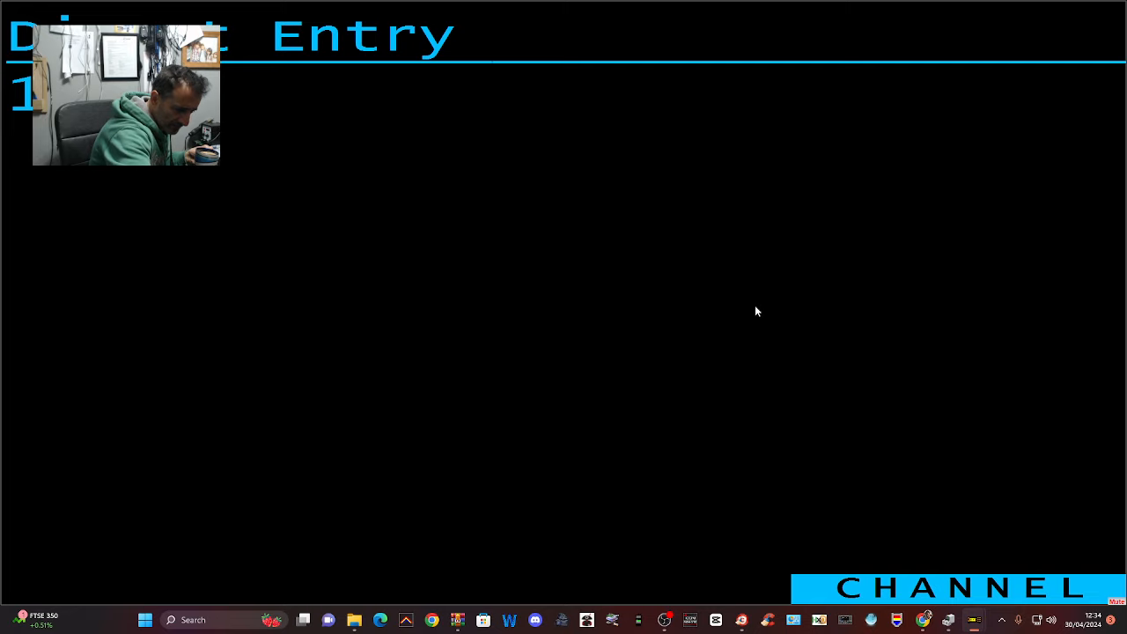
- Key the digits '50' into the Direct Entry frequency
type("50")
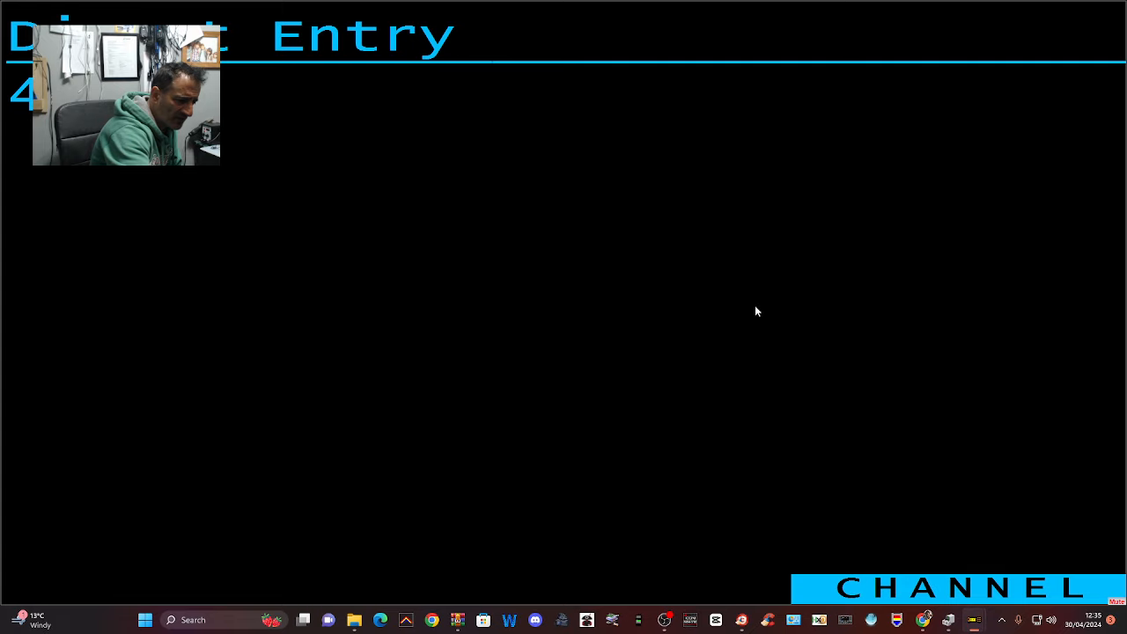
- Finish entering 431.55 MHz so the Quick frequency save prompt appears
type("25")
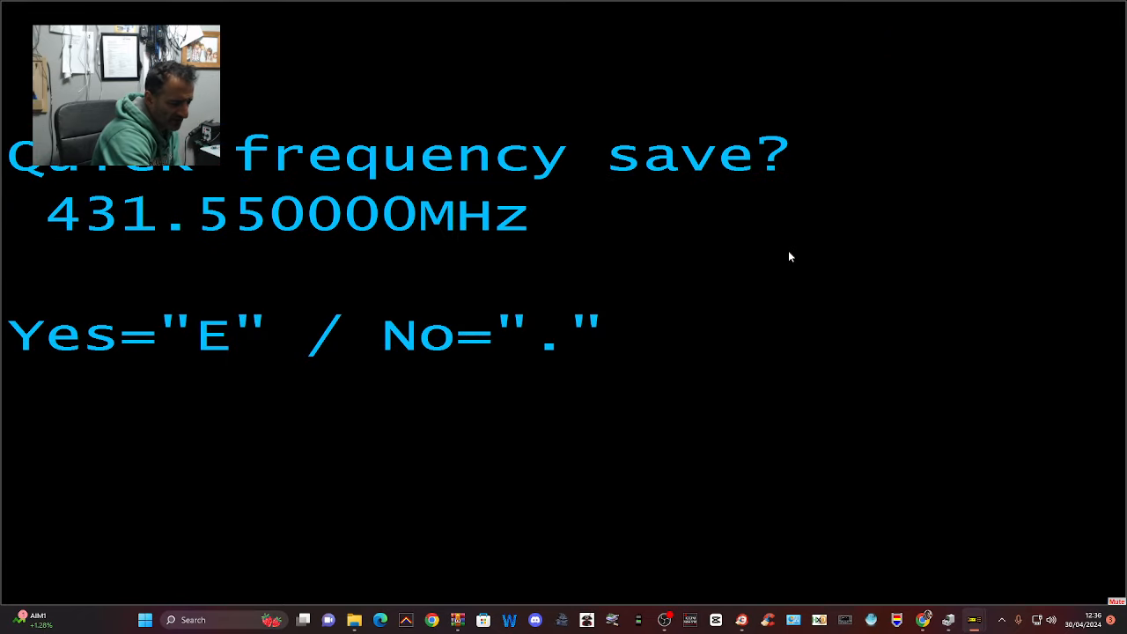
- Answer the quick-save prompt and start the waterfall centred on 430.9250 MHz
key("e")
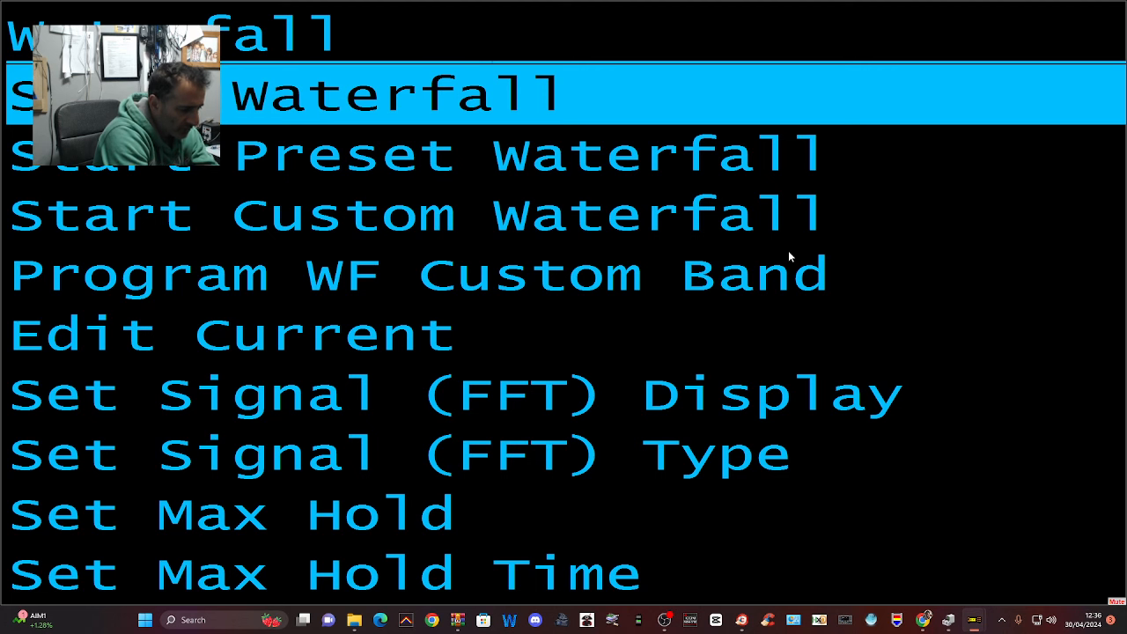
left_click(388, 94)
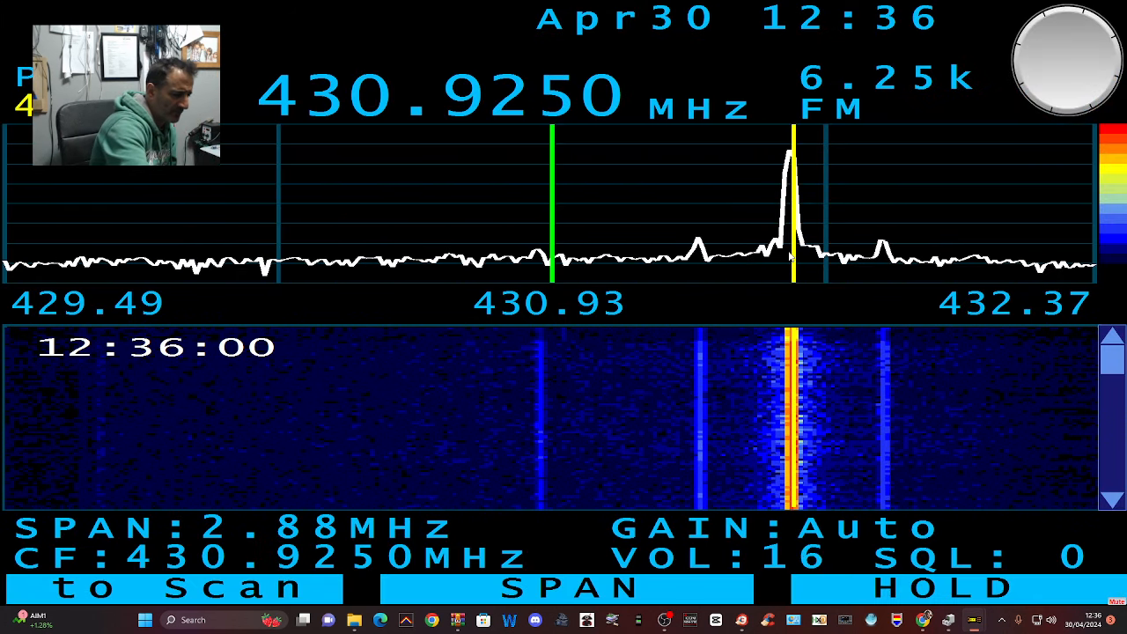